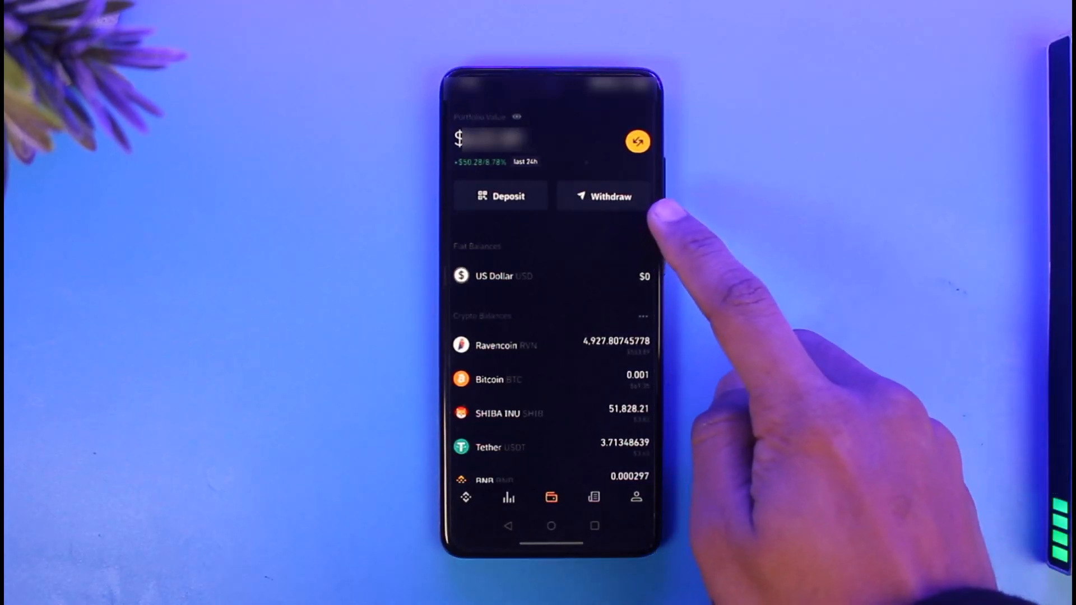
# Step: Begin a withdrawal from the wallet screen to list coins available to withdraw
pyautogui.click(605, 195)
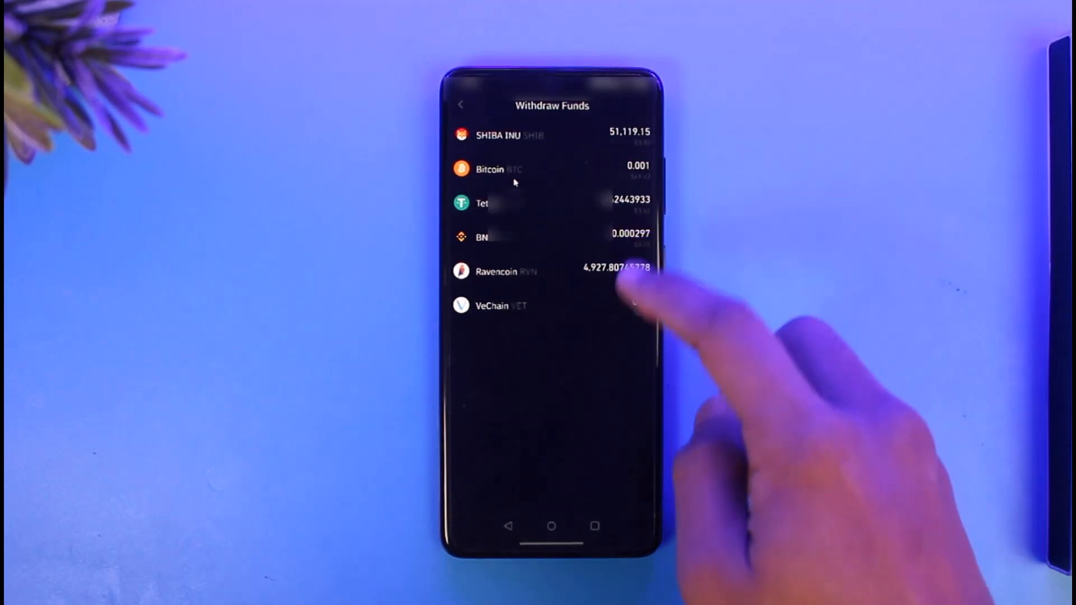
# Step: Choose Bitcoin to send to an external address and preview the withdrawal
pyautogui.click(542, 169)
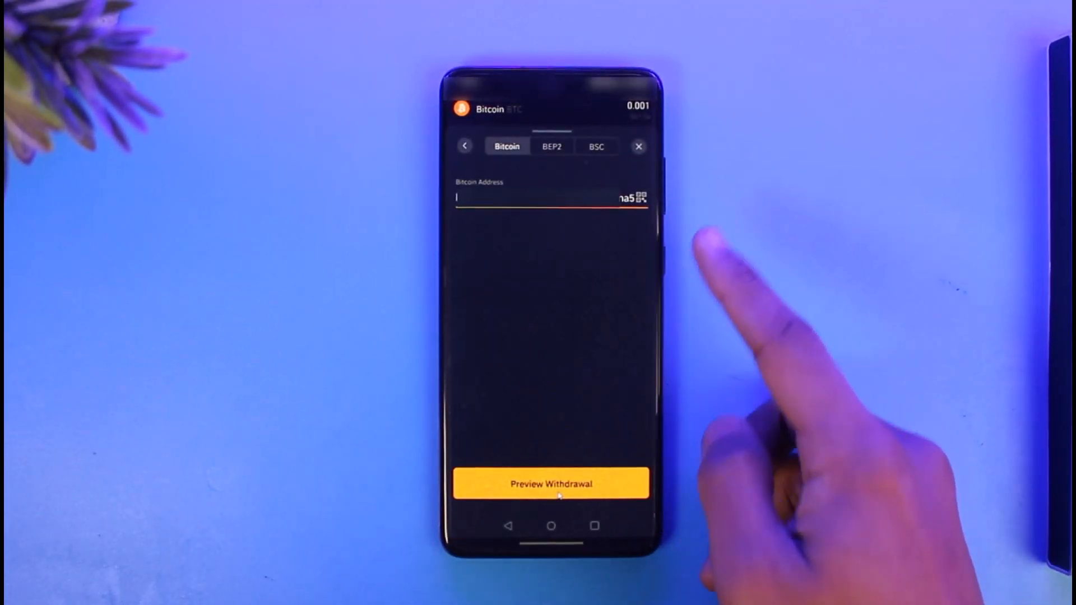
pyautogui.click(551, 484)
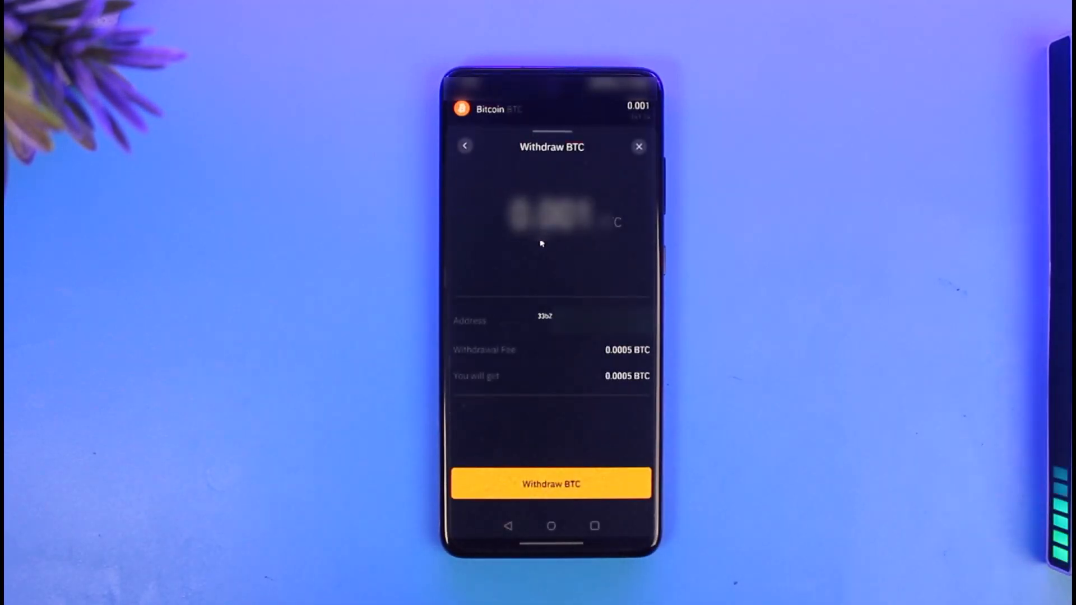